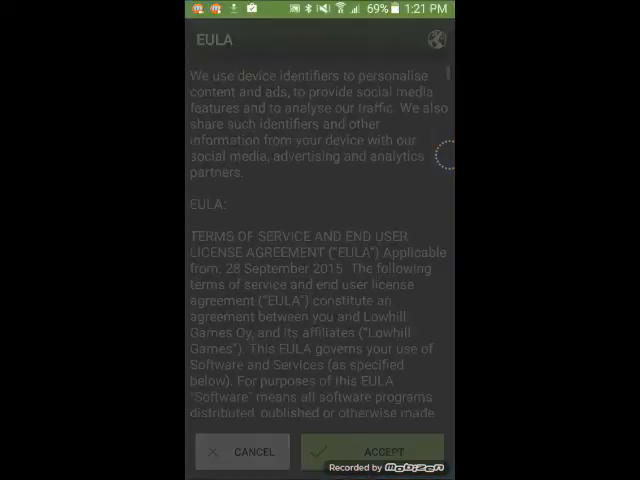
Step: Read through the EULA and accept the license agreement to reach the home screen
{"action": "scroll", "scroll_direction": "down", "scroll_amount": 3}
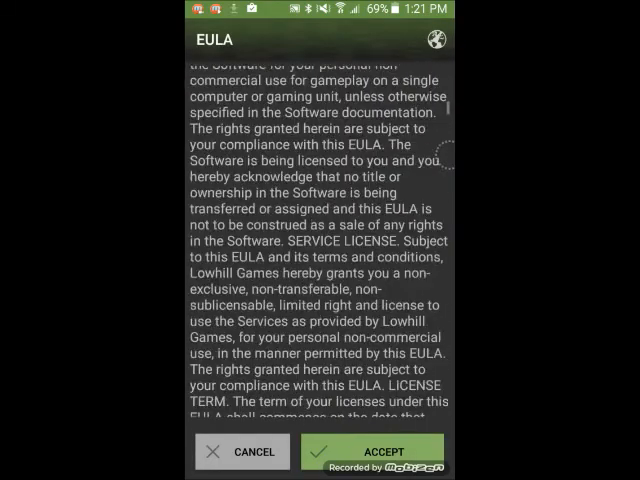
{"action": "scroll", "scroll_direction": "down", "scroll_amount": 3}
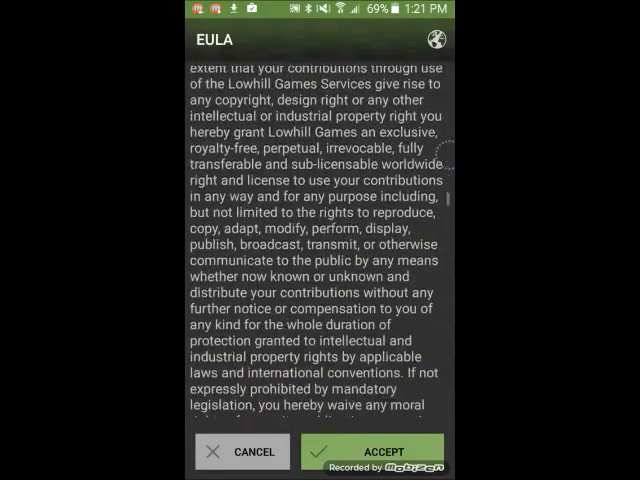
{"action": "left_click", "coordinate": [374, 452]}
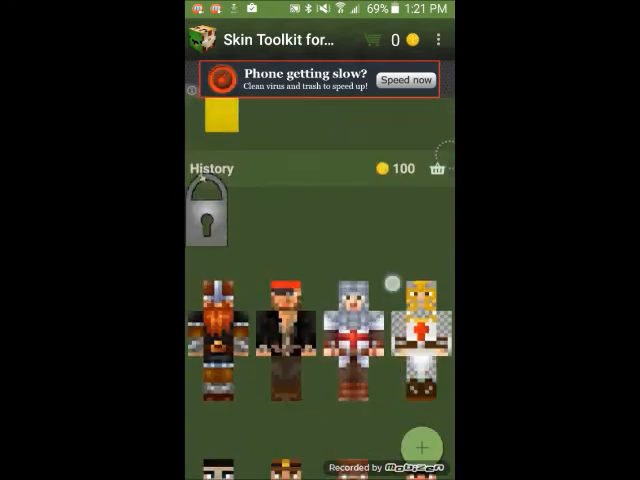
Step: Browse the skin pack catalogue, then bring up the Coin Store price list from the coin counter
{"action": "scroll", "scroll_direction": "down", "scroll_amount": 3}
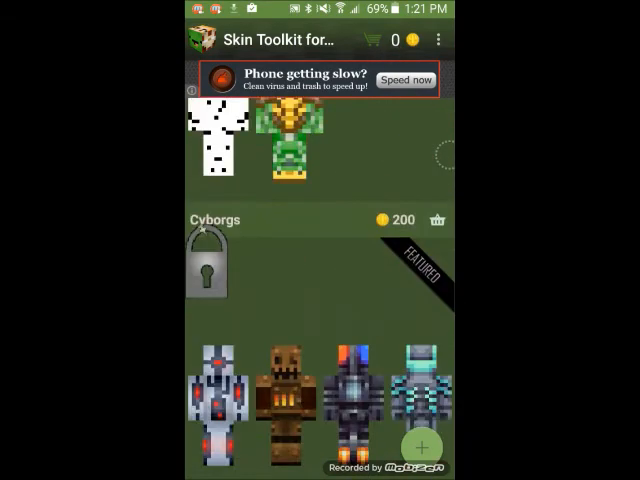
{"action": "left_click", "coordinate": [438, 40]}
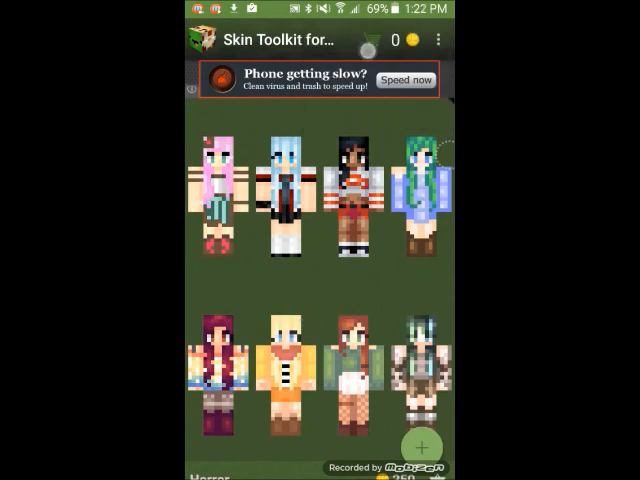
{"action": "left_click", "coordinate": [408, 40]}
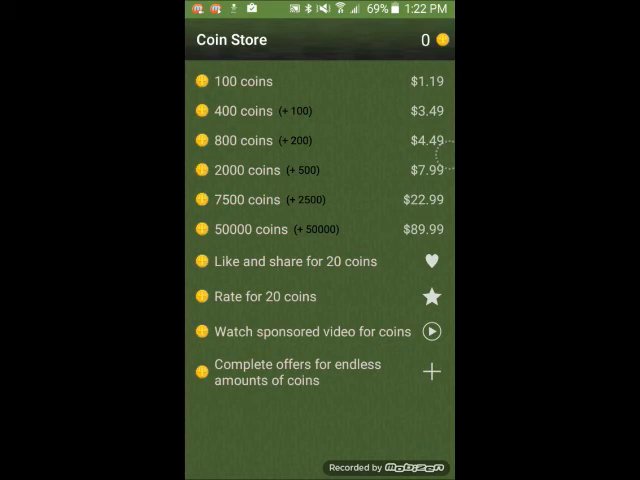
Step: Leave the Coin Store and return to the home screen showing My Skins
{"action": "left_click", "coordinate": [312, 280]}
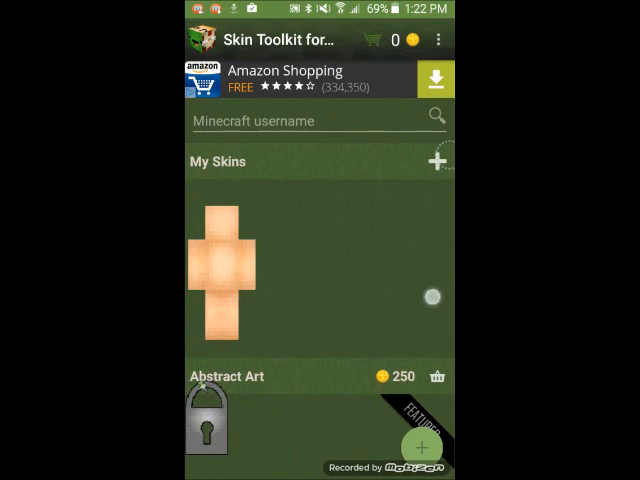
Step: Search the Minecraft username 'ninja' to add its skin to My Skins, then open the blank skin
{"action": "left_click", "coordinate": [316, 120]}
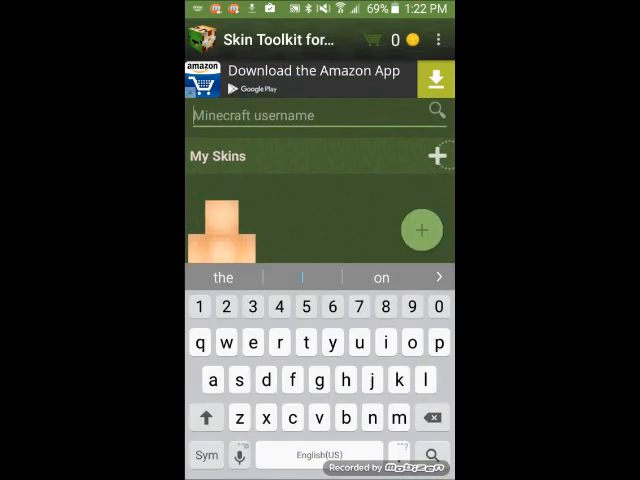
{"action": "type", "text": "nija"}
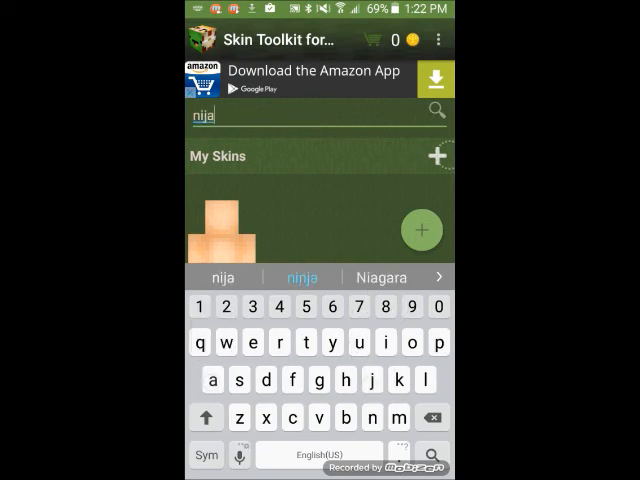
{"action": "left_click", "coordinate": [302, 276]}
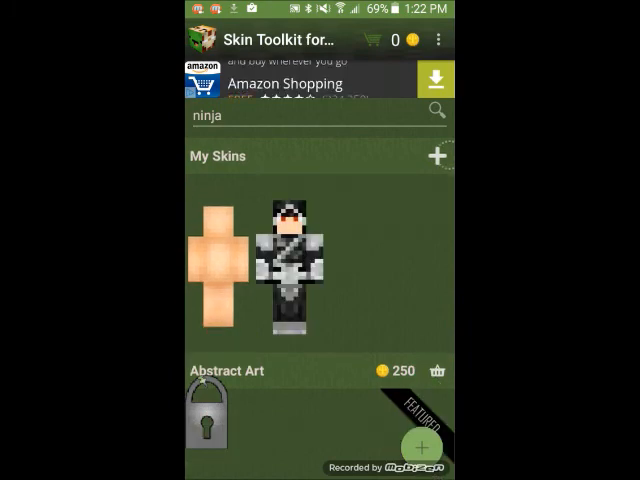
{"action": "left_click", "coordinate": [292, 264]}
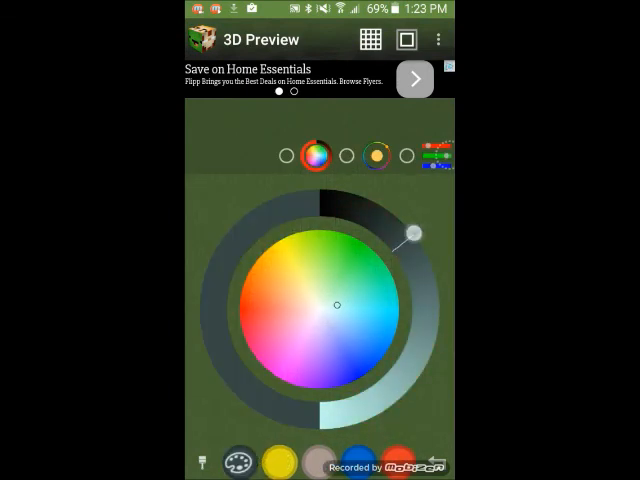
Step: Choose a blue hue on the colour wheel and paint the blank custom skin with it
{"action": "left_click_drag", "start_coordinate": [410, 232], "coordinate": [396, 380]}
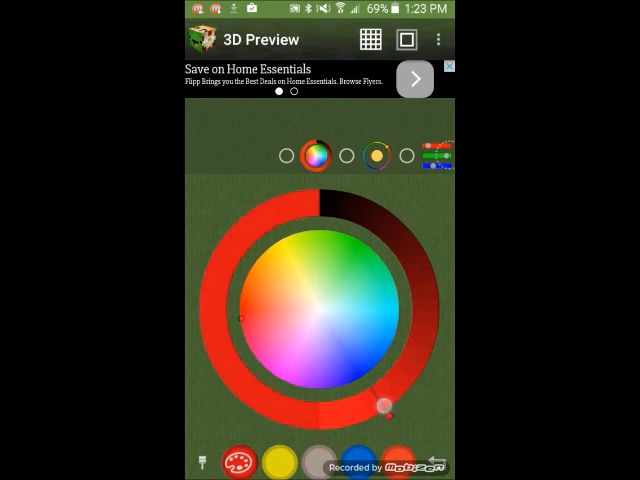
{"action": "left_click", "coordinate": [204, 462]}
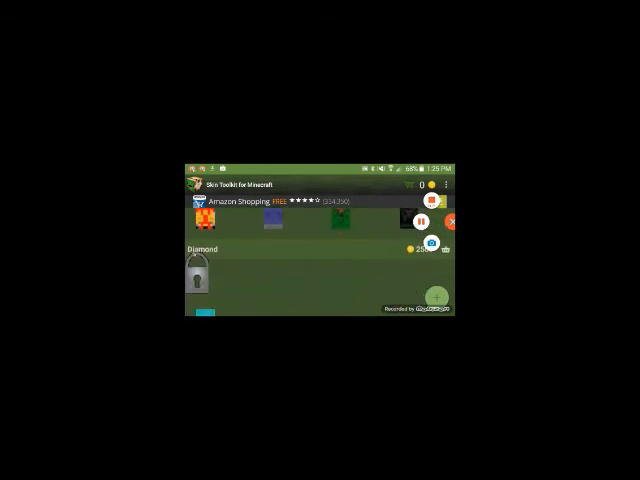
{"action": "left_click", "coordinate": [446, 184]}
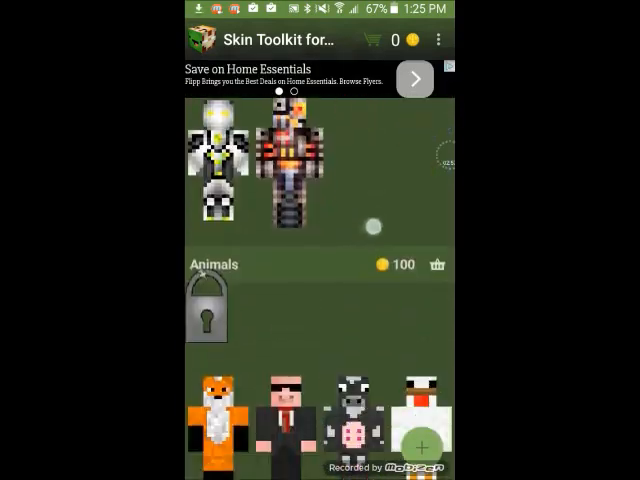
{"action": "scroll", "scroll_direction": "down", "scroll_amount": 3}
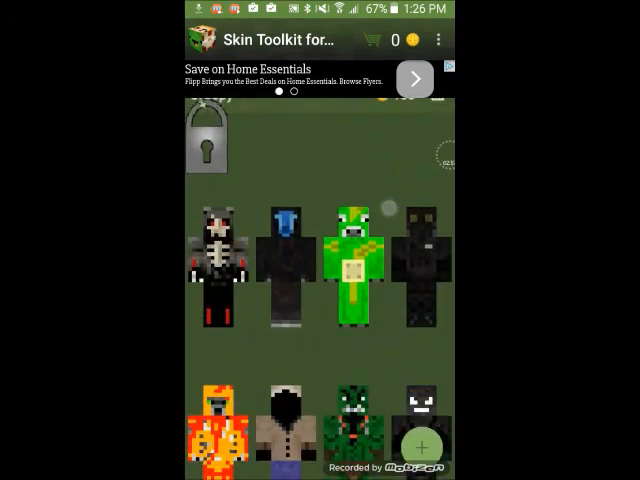
{"action": "scroll", "scroll_direction": "down", "scroll_amount": 3}
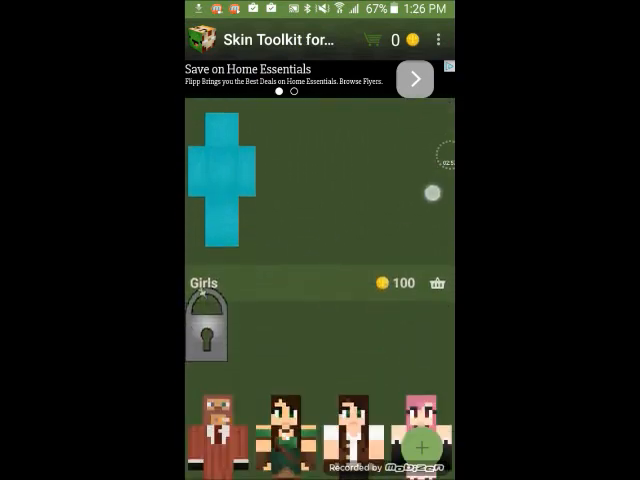
{"action": "scroll", "scroll_direction": "down", "scroll_amount": 3}
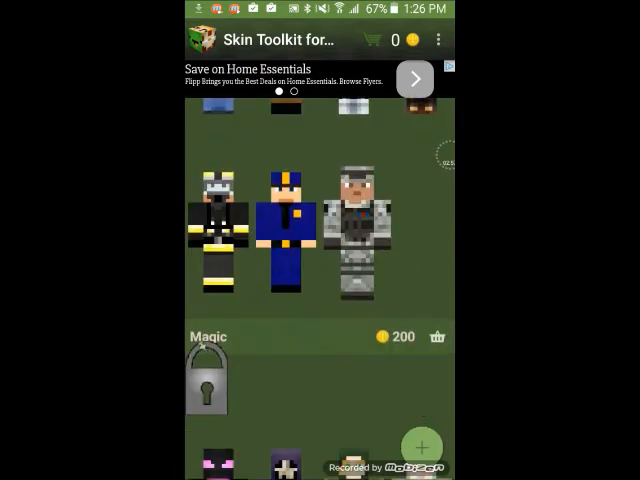
{"action": "scroll", "scroll_direction": "down", "scroll_amount": 3}
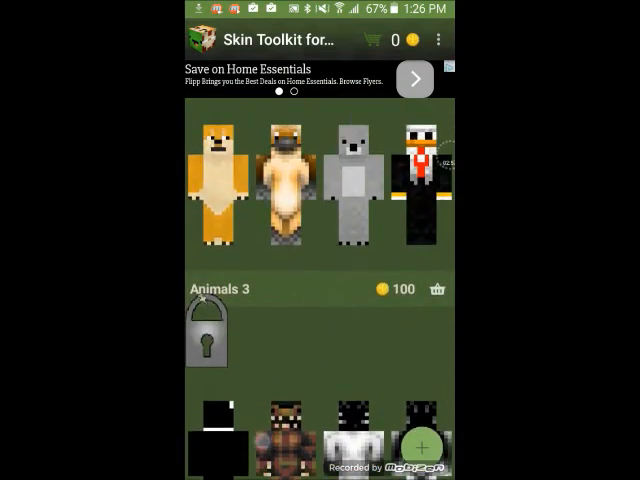
{"action": "scroll", "scroll_direction": "down", "scroll_amount": 3}
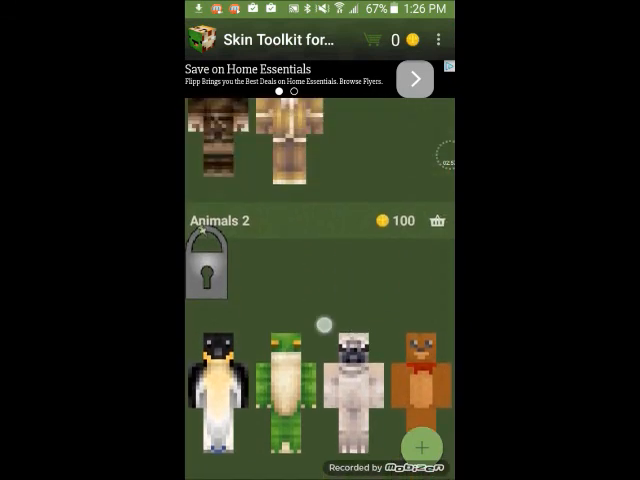
{"action": "scroll", "scroll_direction": "down", "scroll_amount": 3}
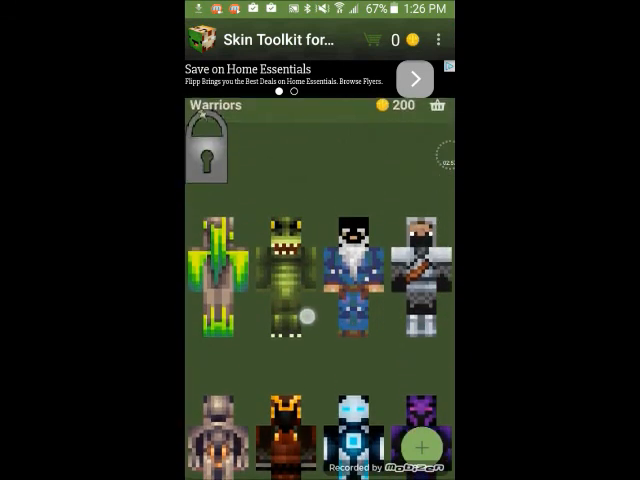
{"action": "scroll", "scroll_direction": "down", "scroll_amount": 3}
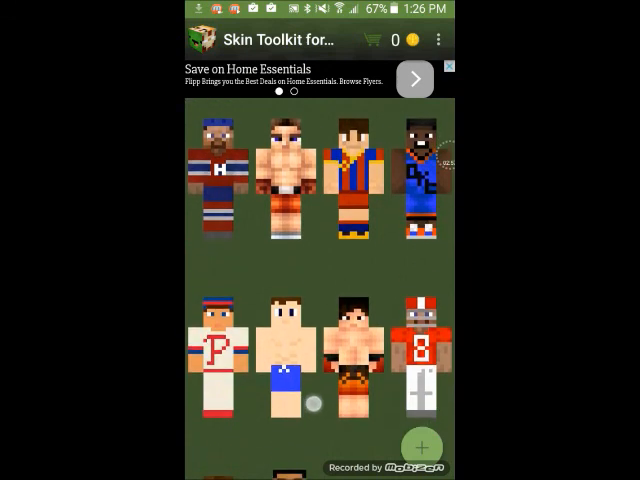
{"action": "scroll", "scroll_direction": "down", "scroll_amount": 3}
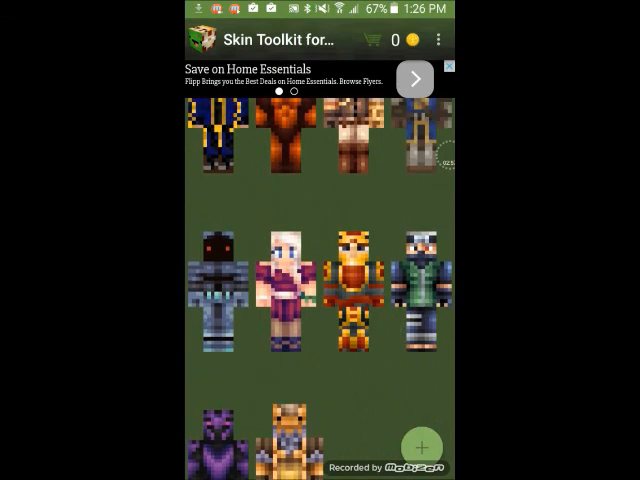
{"action": "scroll", "scroll_direction": "down", "scroll_amount": 3}
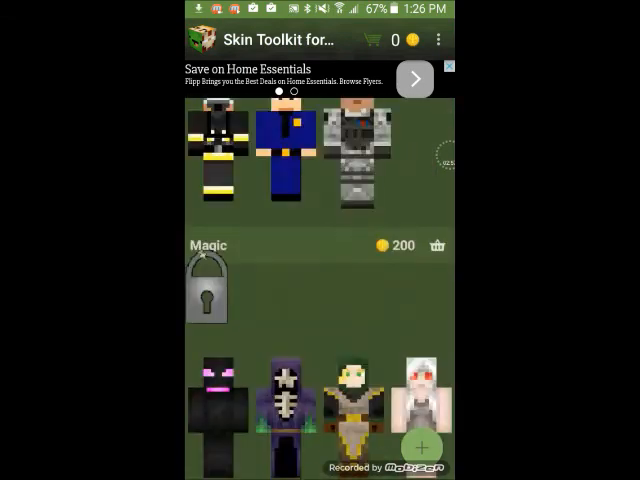
{"action": "left_click", "coordinate": [420, 448]}
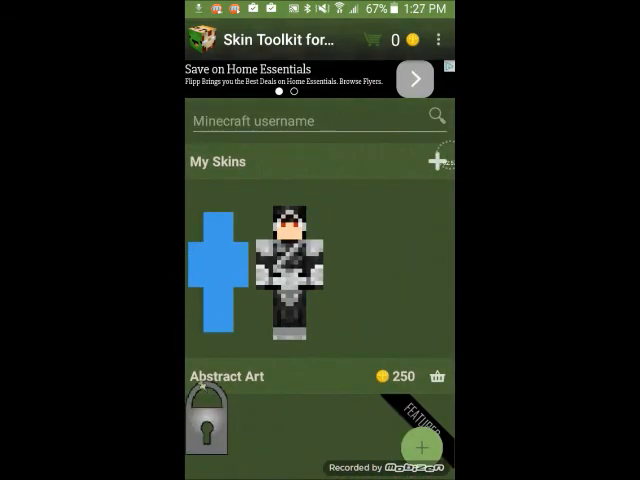
Step: Return to the top of My Skins showing the blue custom skin and the ninja skin
{"action": "left_click", "coordinate": [436, 160]}
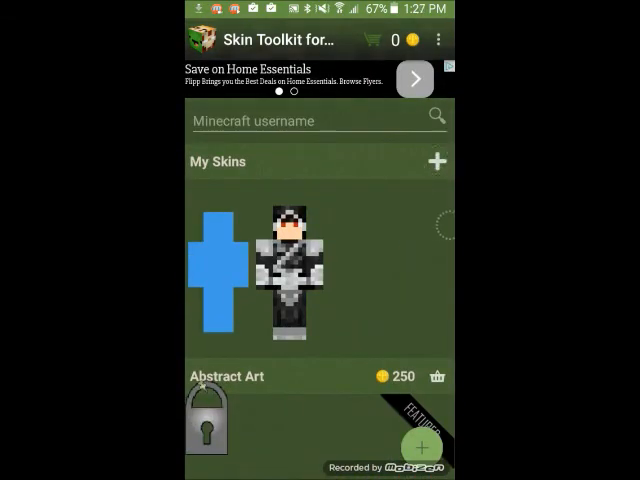